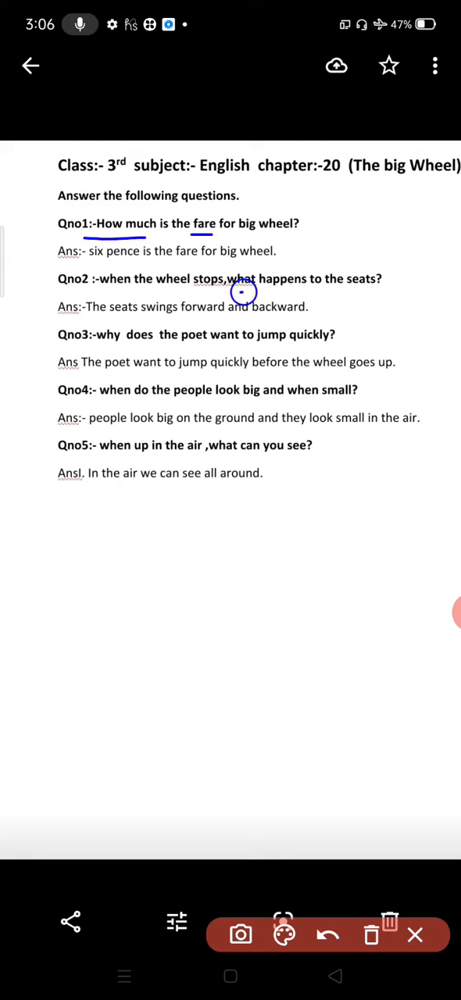
Step: Underline 'what happens' and 'seats' in question 2 with the blue pen
left_click_drag(226, 291, 313, 290)
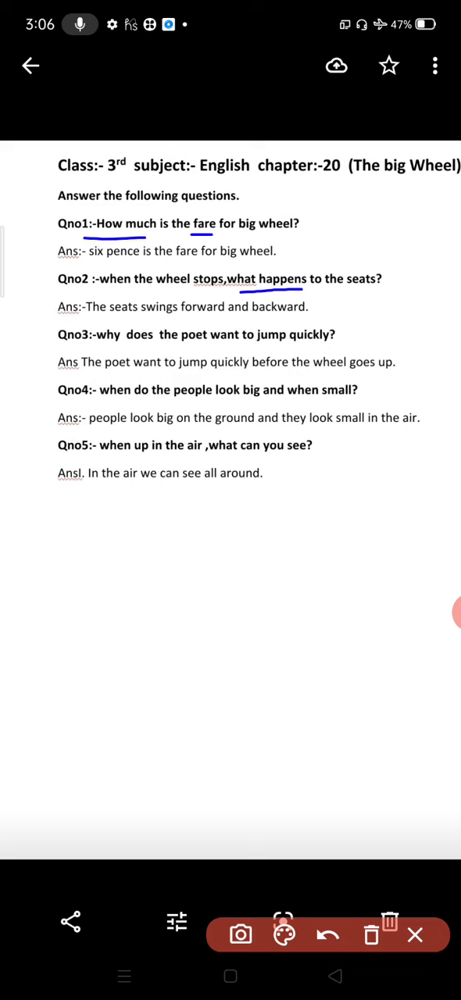
left_click_drag(311, 298, 357, 294)
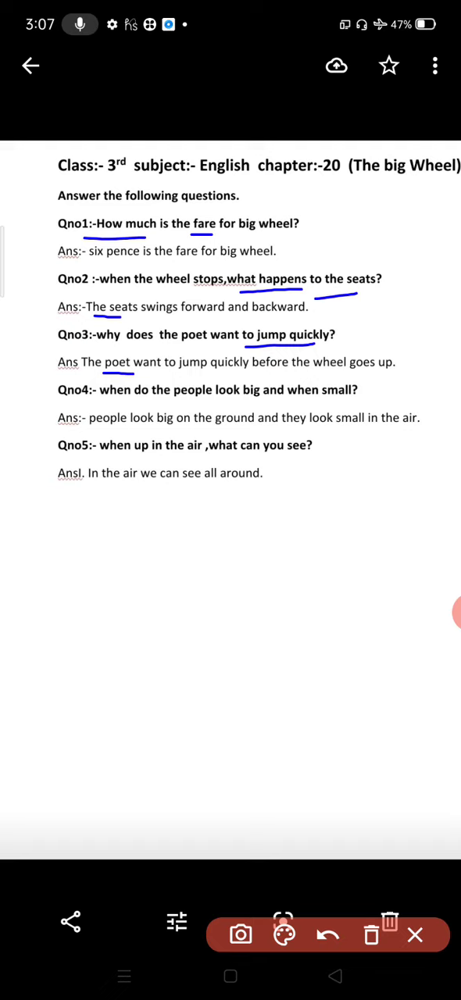
Step: Draw a blue underline beneath 'the wheel goes' in answer 3
left_click_drag(293, 369, 331, 369)
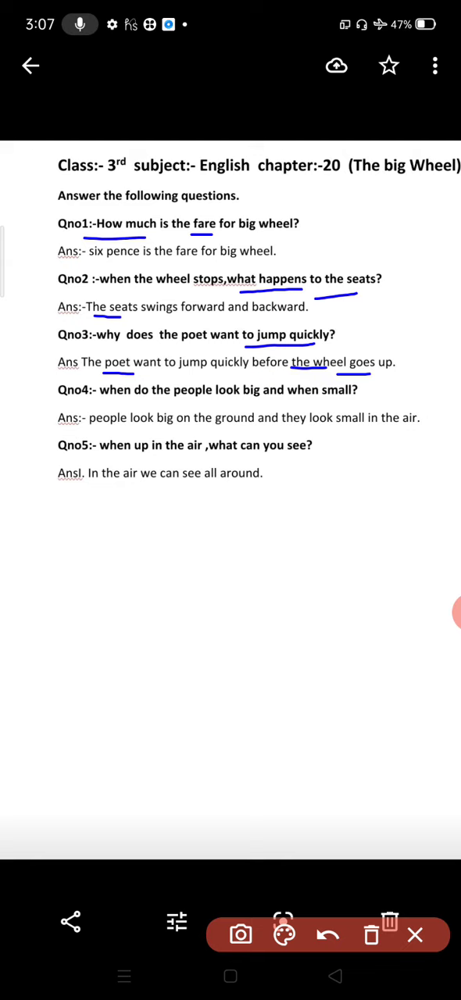
Step: Underline question 4's key words in blue and draw a blue line beneath answer 5
left_click_drag(276, 403, 316, 403)
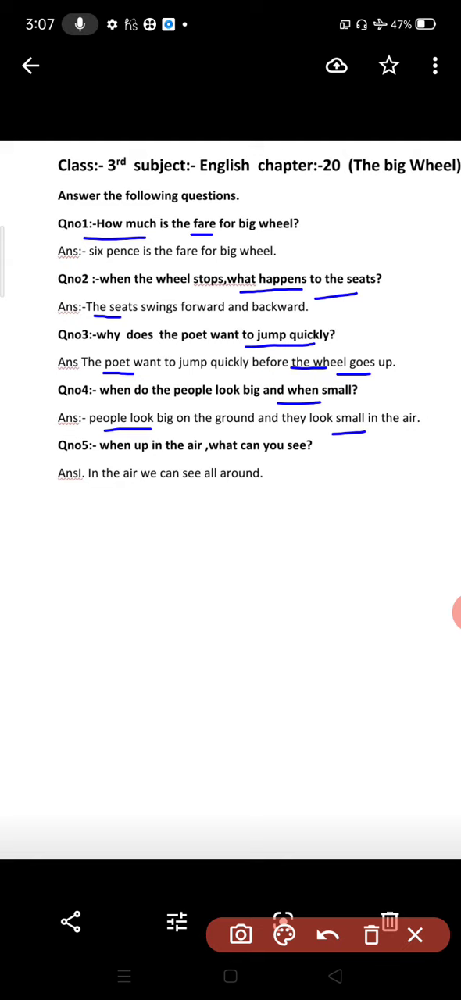
left_click_drag(108, 506, 232, 506)
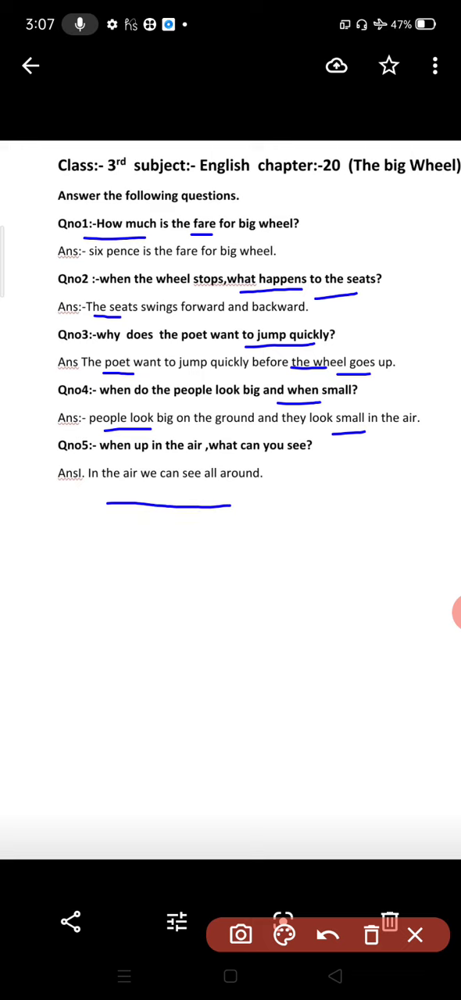